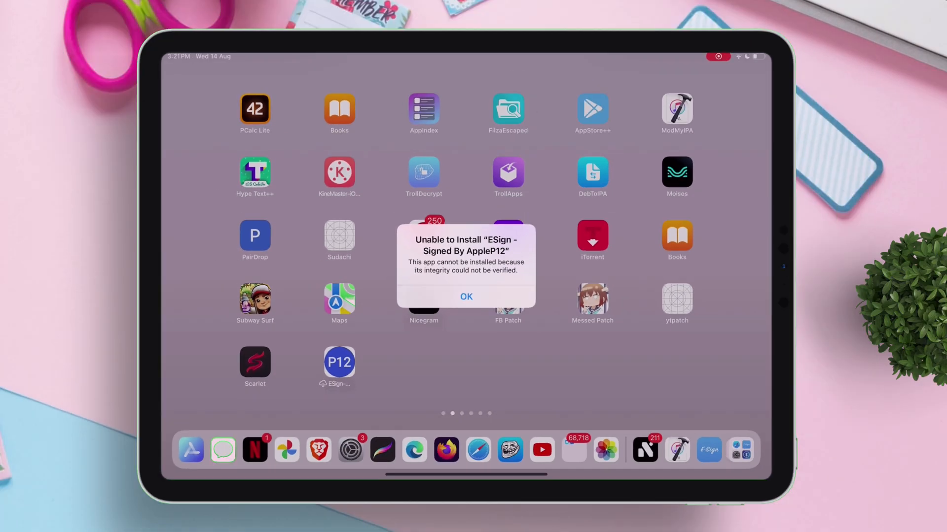
- Dismiss the 'Unable to Install ESign' integrity alert with OK
click(465, 296)
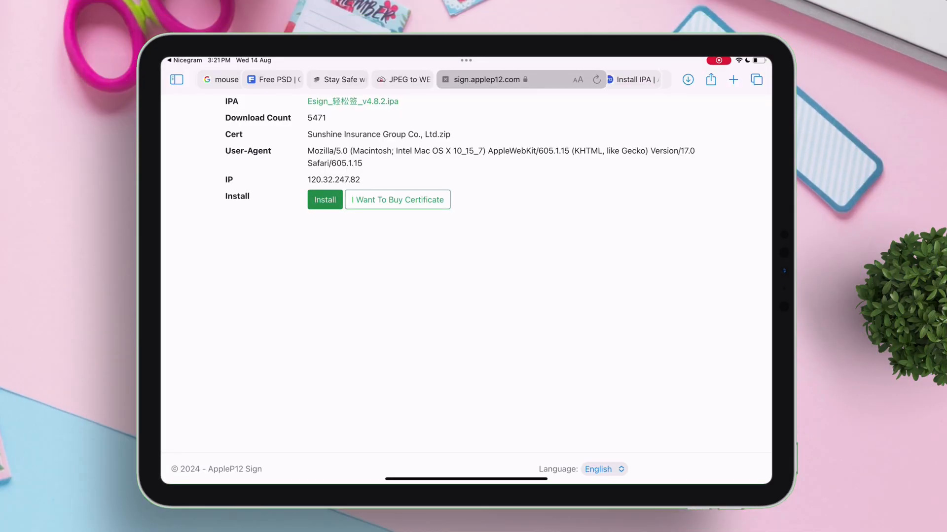
- Request the ESign install again from the sign.applep12.com Install button
click(325, 200)
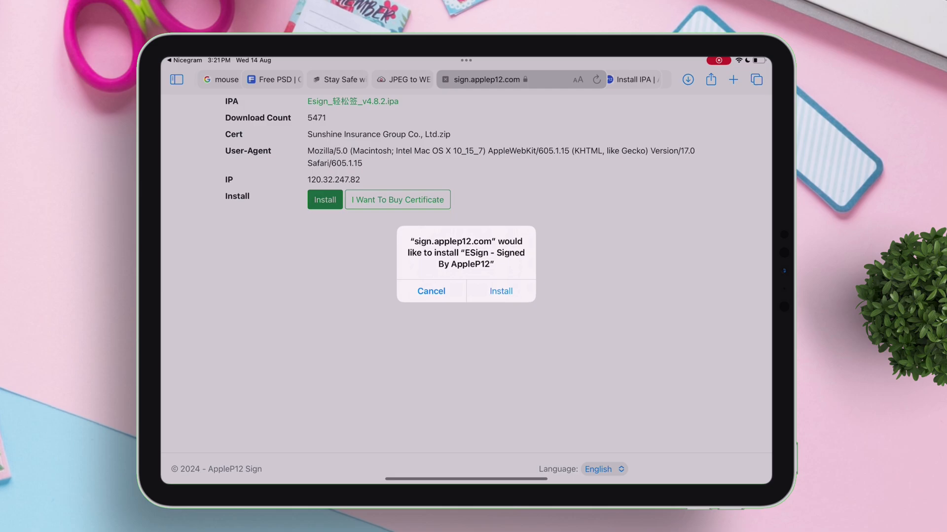